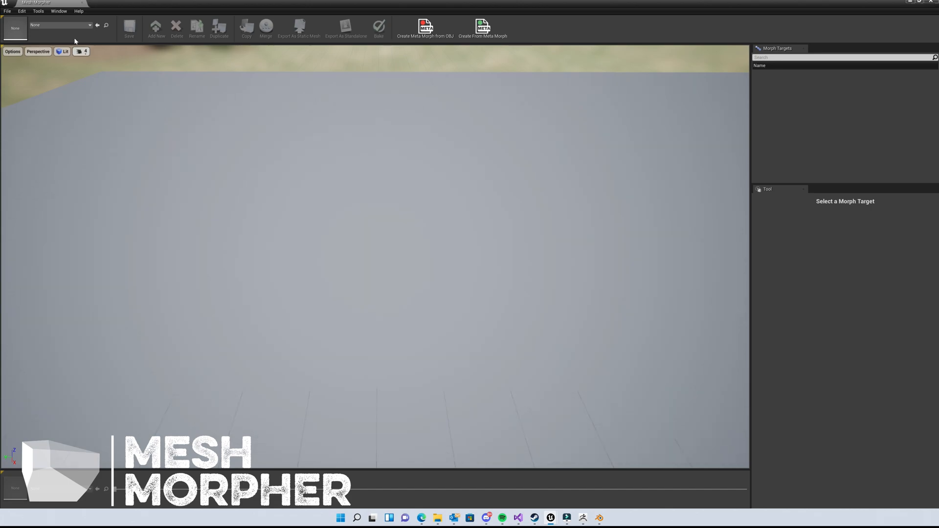
Step: Load Ginel_FaceMesh as the skeletal mesh to morph
left_click(90, 24)
type("gina")
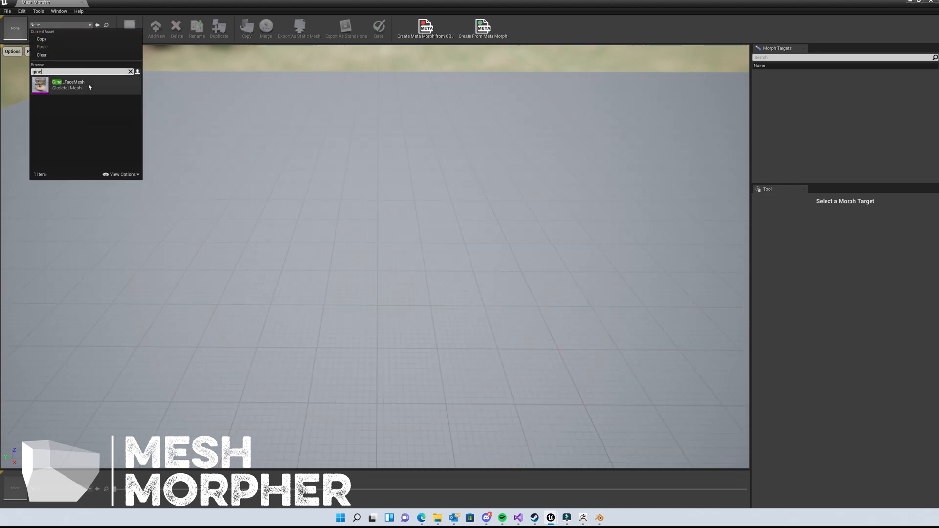
left_click(69, 84)
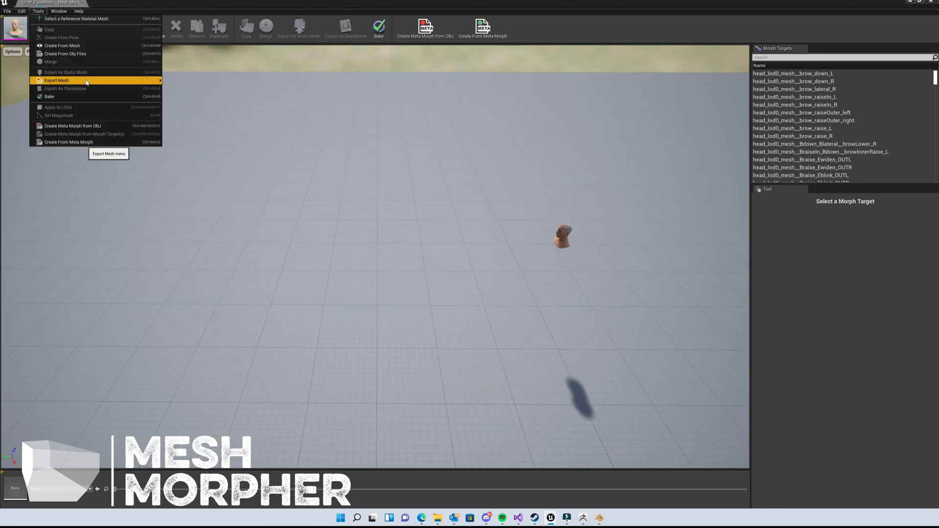
mouse_move(61, 93)
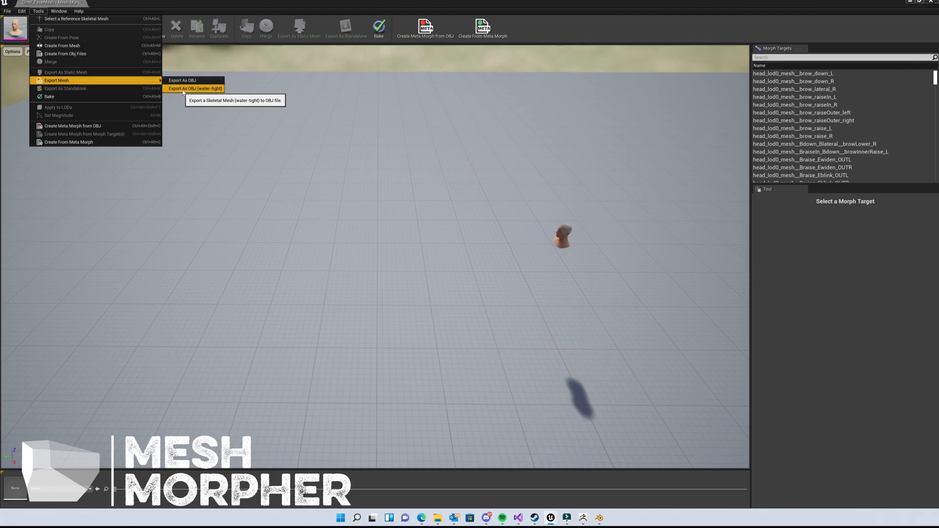
mouse_move(195, 88)
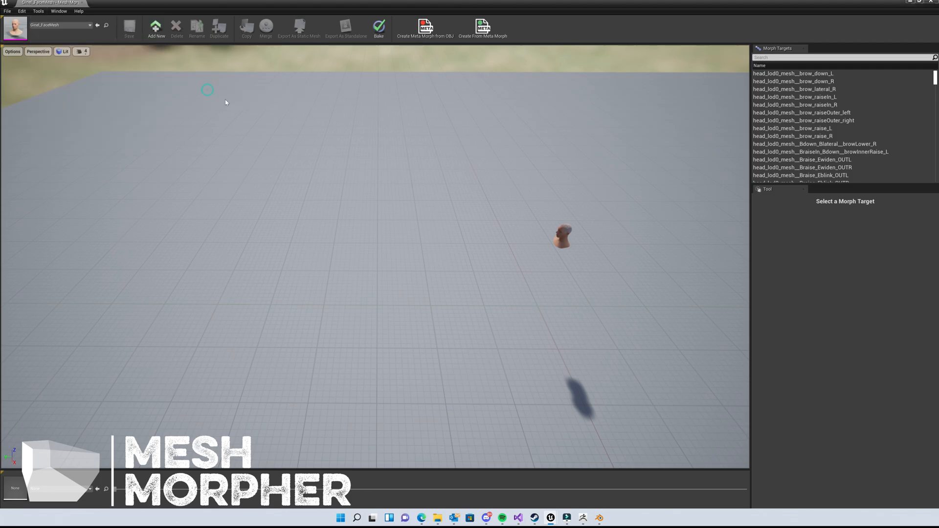
Step: Save the water-tight OBJ export as Ginel_FaceMesh_Original in Desktop/MetaTut
left_click(299, 28)
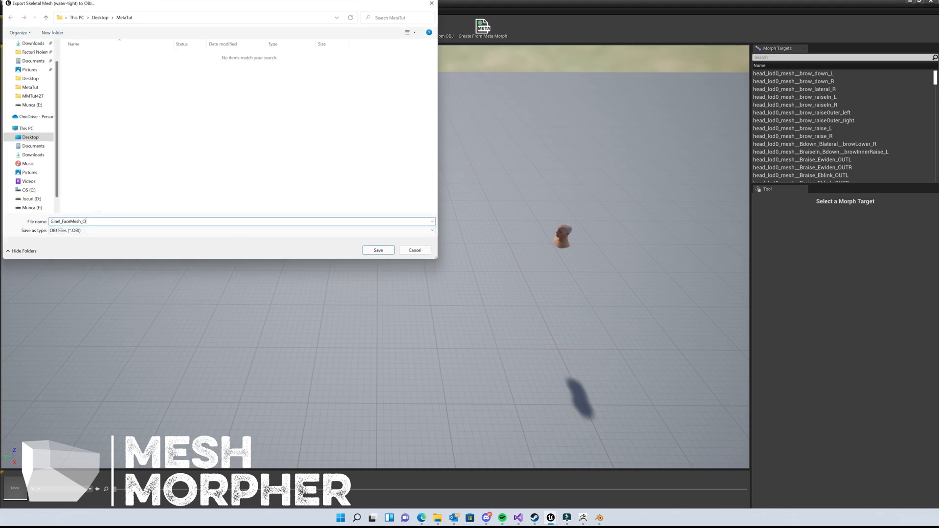
type("riginal")
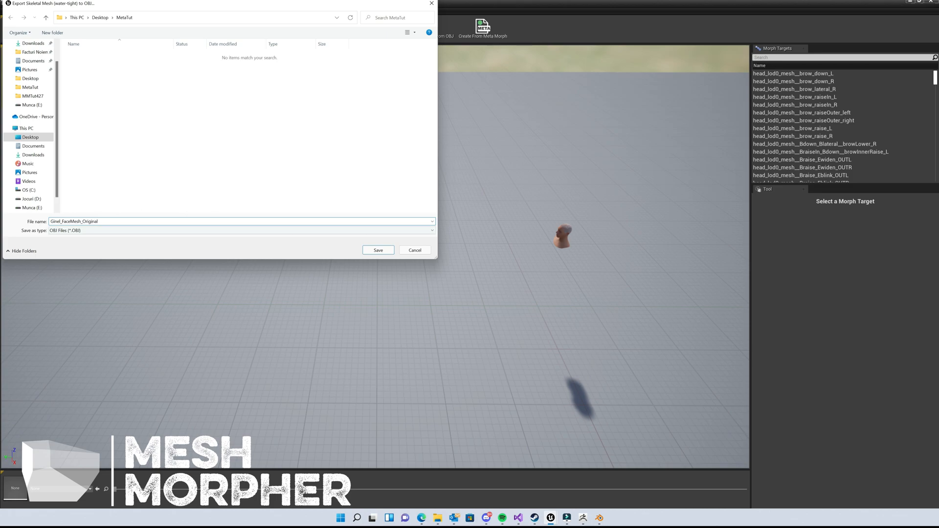
left_click(378, 249)
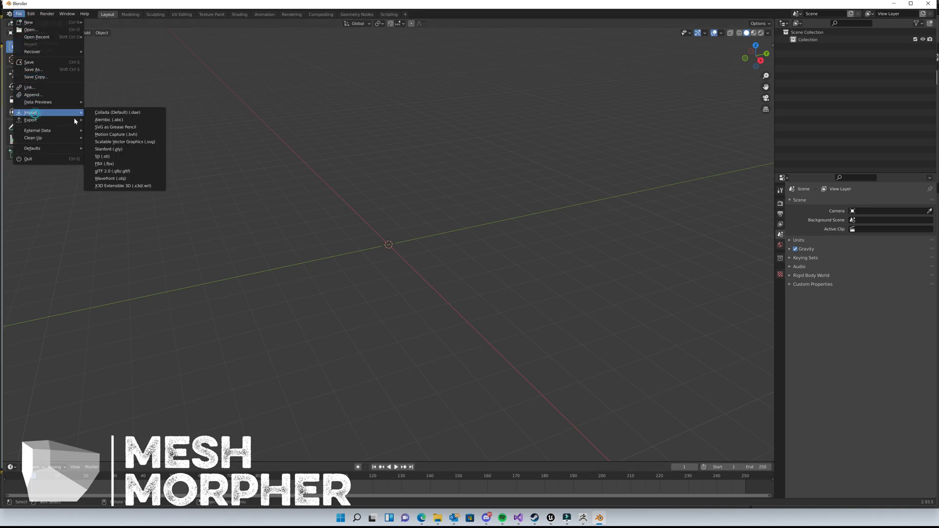
Step: Import the Ginel_FaceMesh_Original OBJ from Desktop/MetaTut with -X Forward
left_click(110, 178)
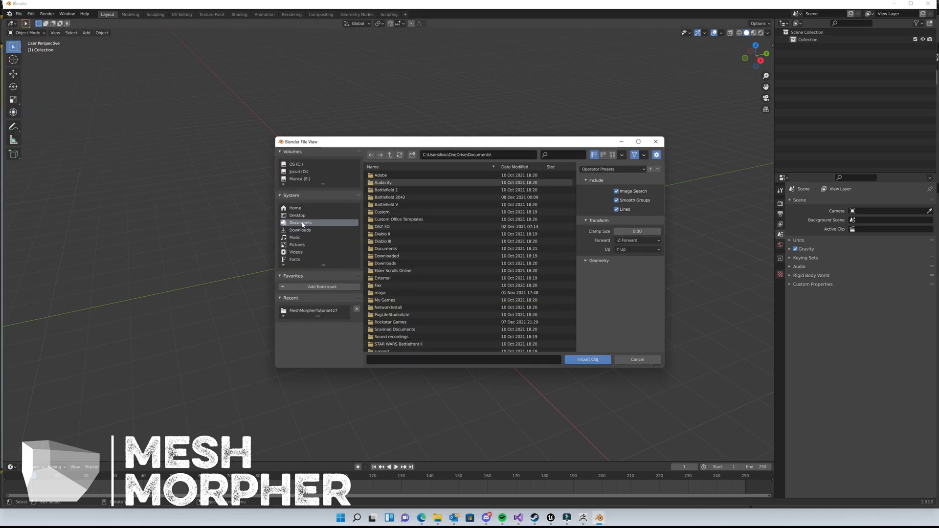
left_click(298, 215)
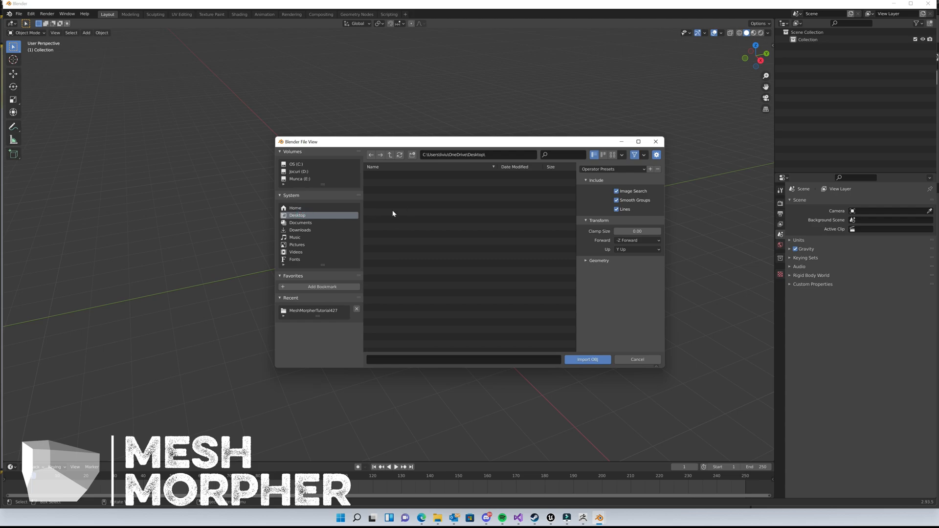
left_click(298, 215)
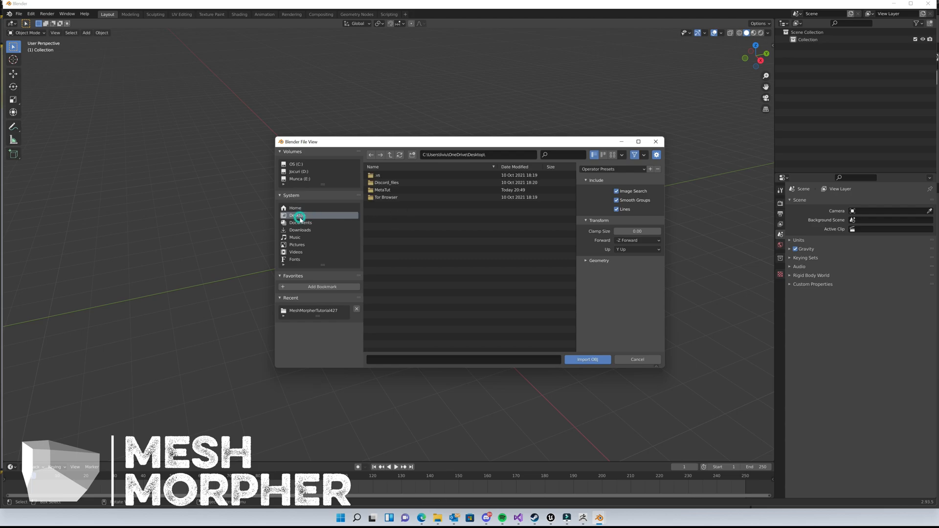
double_click(382, 189)
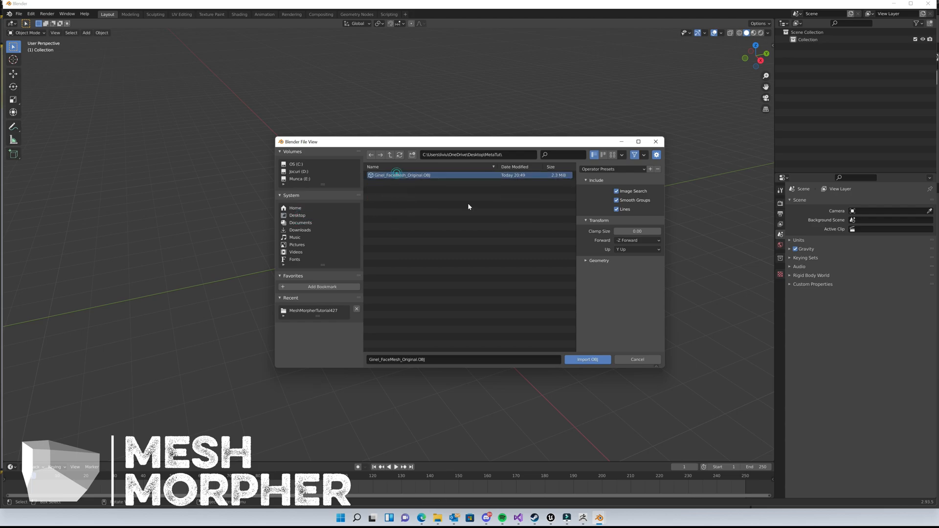
left_click(637, 240)
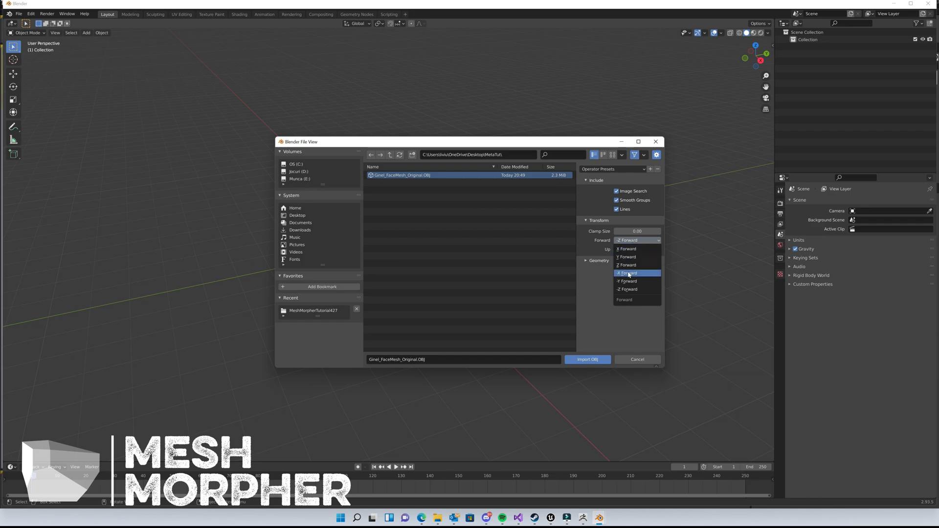
left_click(627, 273)
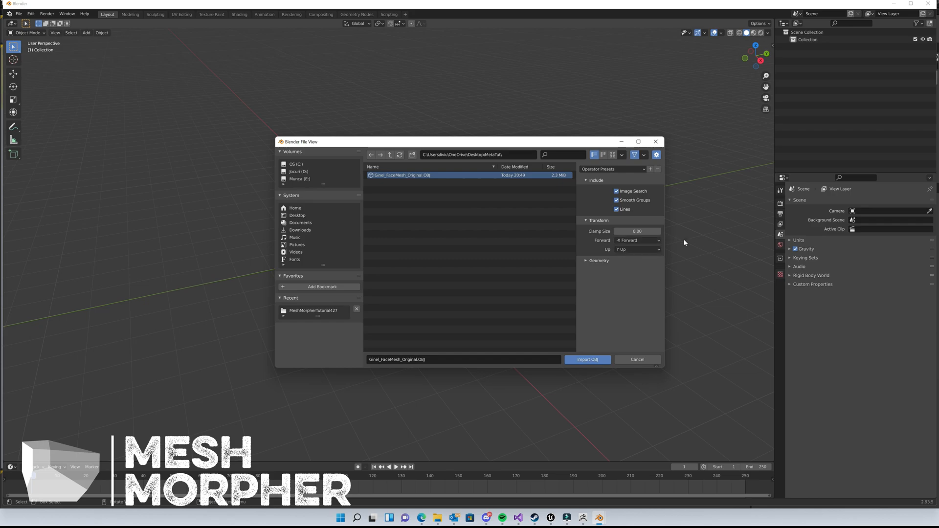
left_click(586, 360)
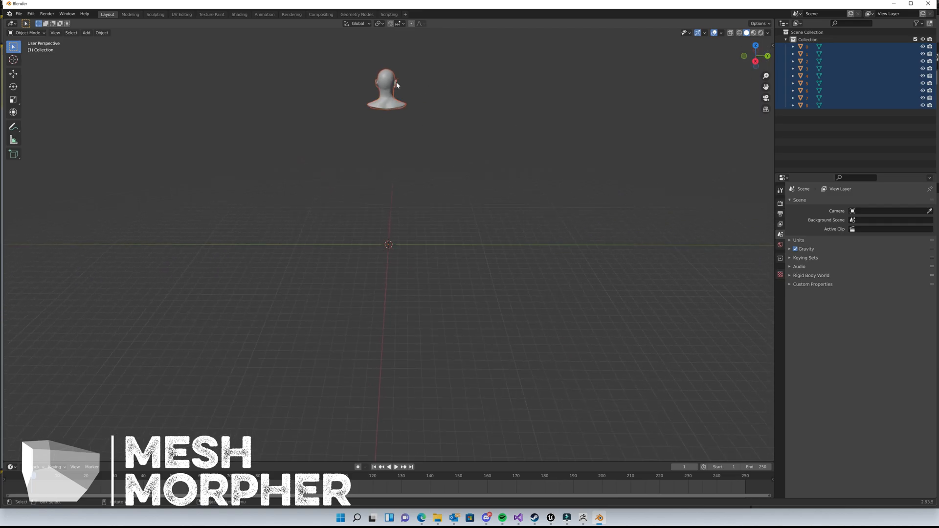
mouse_move(756, 47)
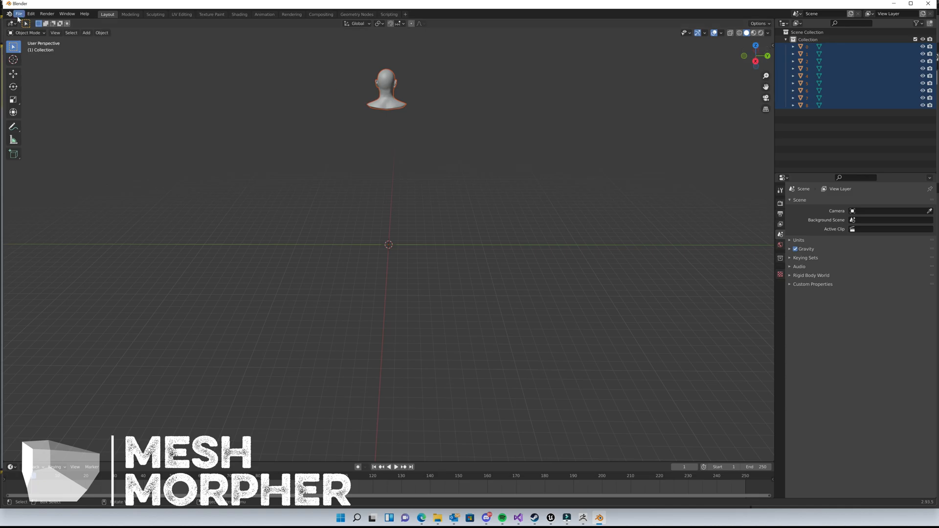
Step: Export the head over Ginel_FaceMesh_Original.obj with Forward -X and Up Z
left_click(18, 13)
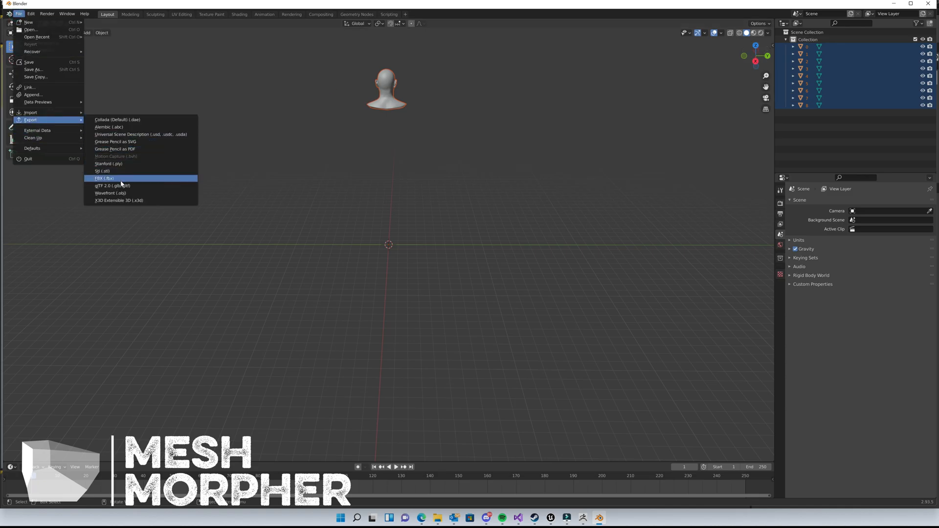
left_click(110, 193)
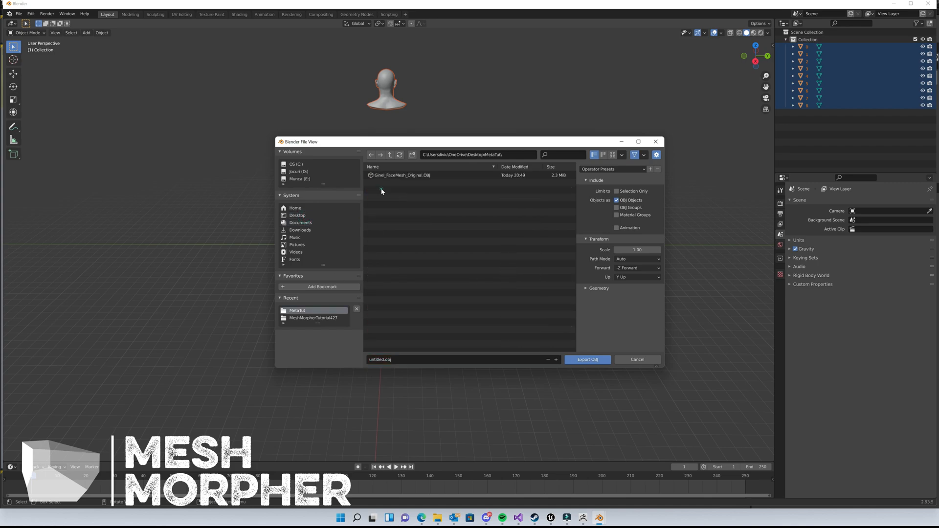
left_click(401, 175)
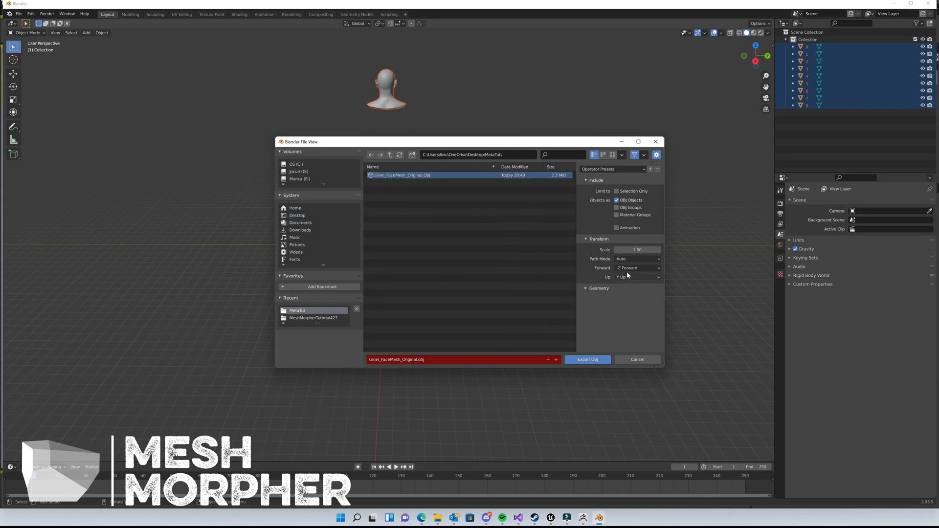
left_click(637, 268)
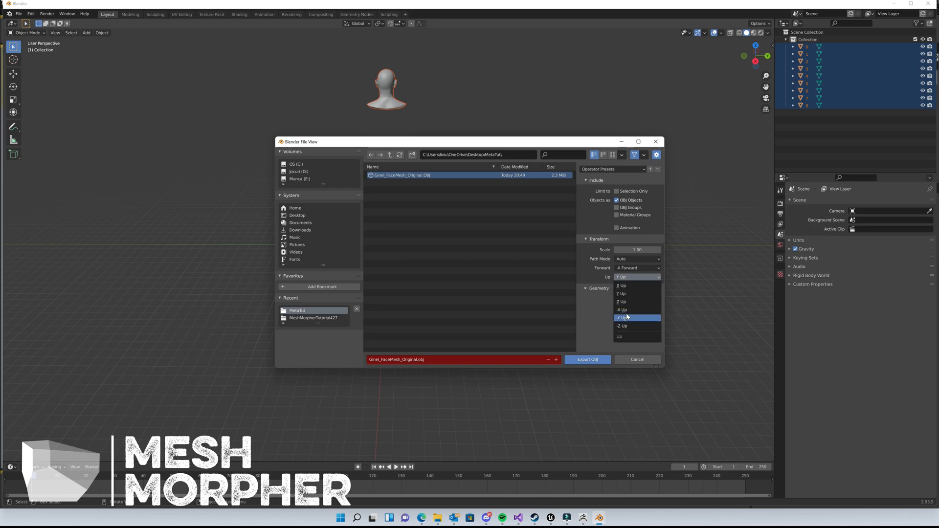
left_click(622, 302)
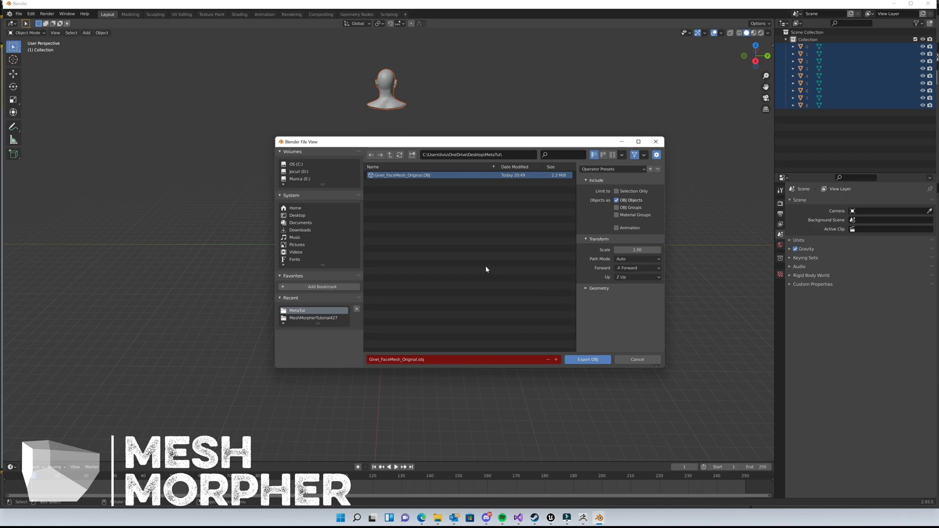
mouse_move(621, 285)
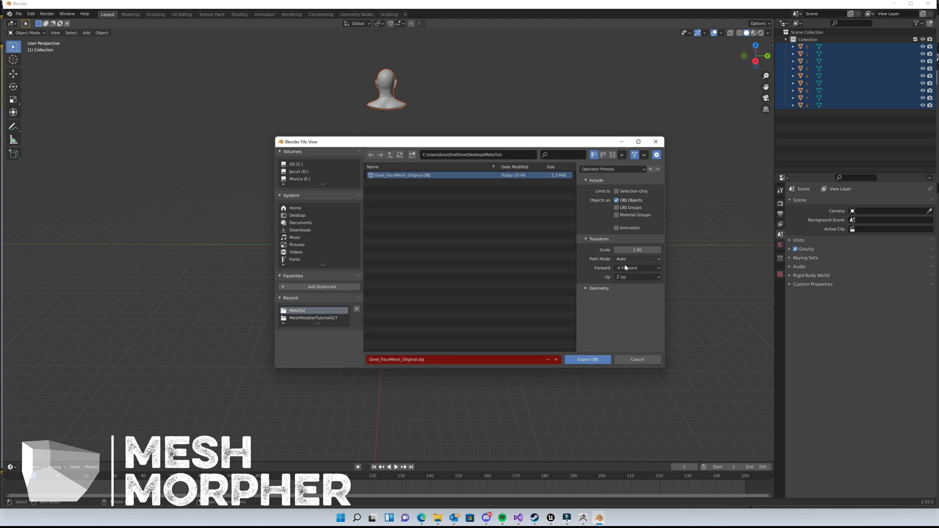
mouse_move(587, 360)
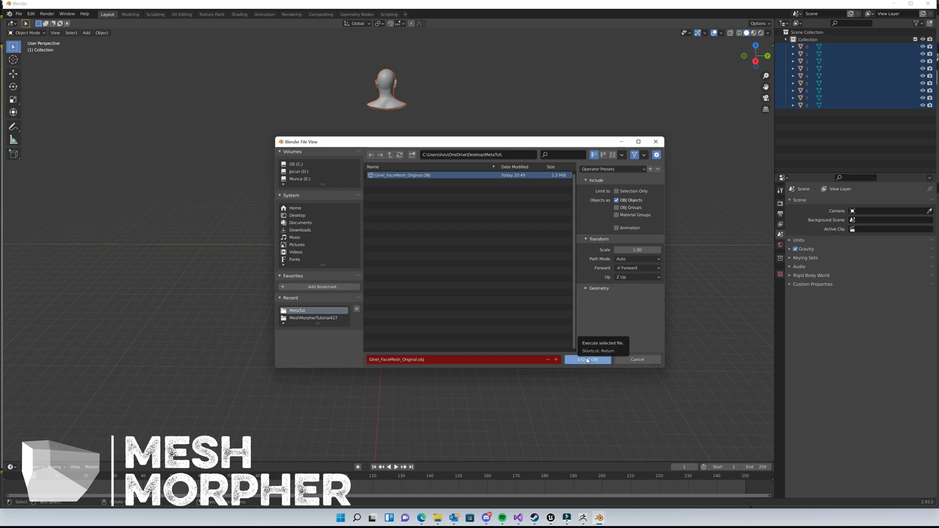
left_click(588, 359)
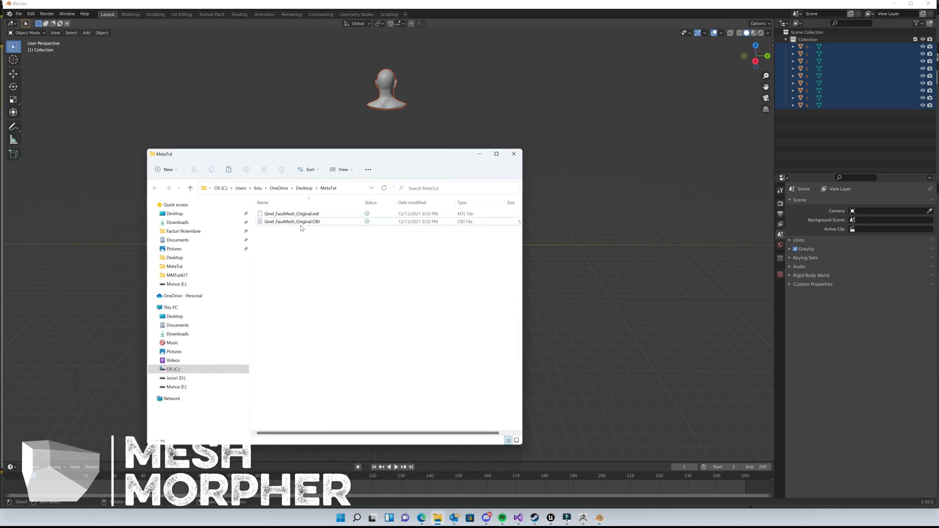
Step: Rename the copied original OBJ to Ginel_FaceMesh_Morphed.OBJ
right_click(291, 221)
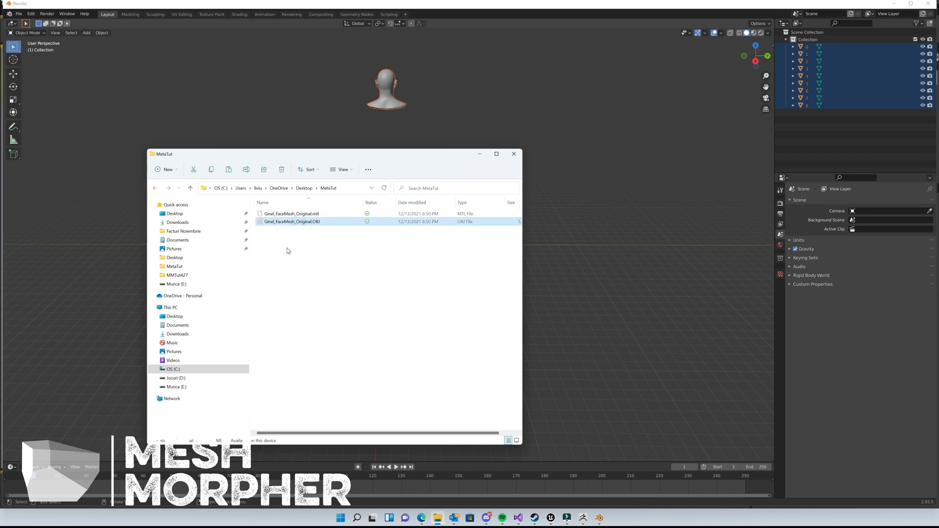
right_click(299, 229)
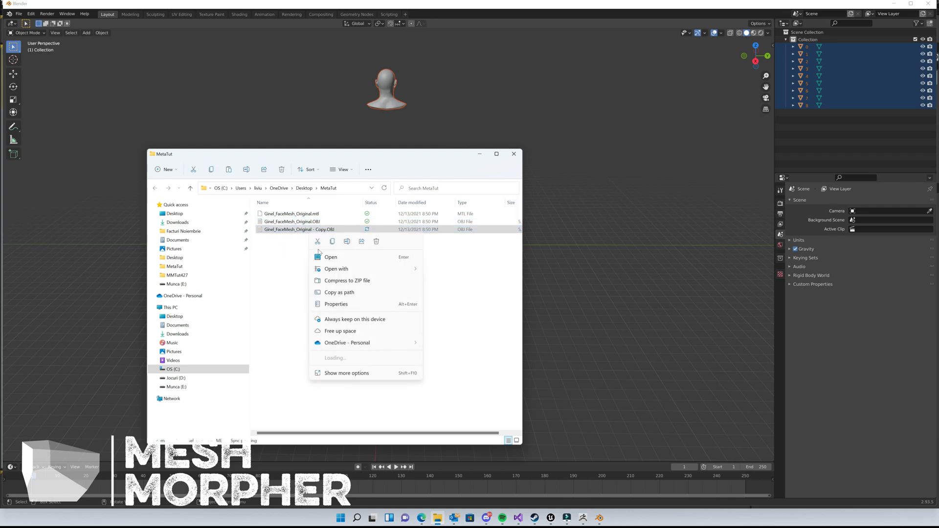
left_click(347, 241)
type("Morphed")
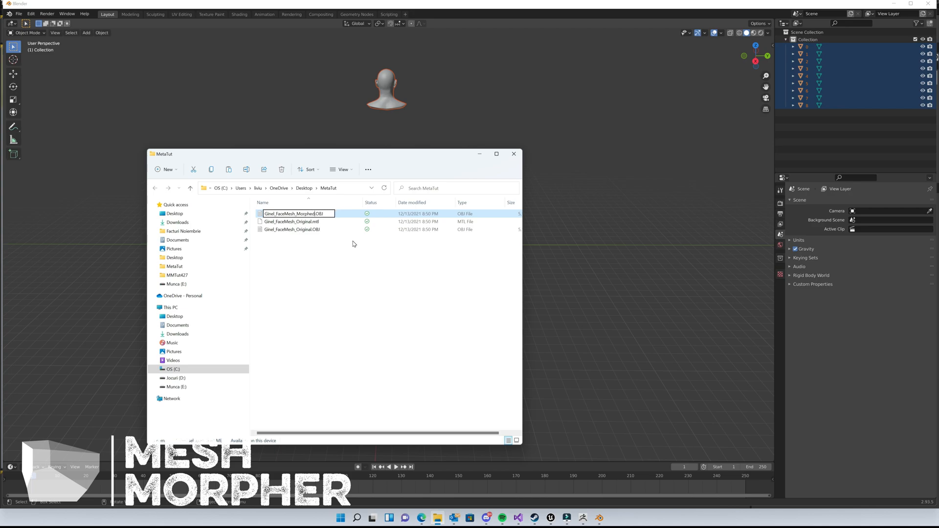
mouse_move(329, 263)
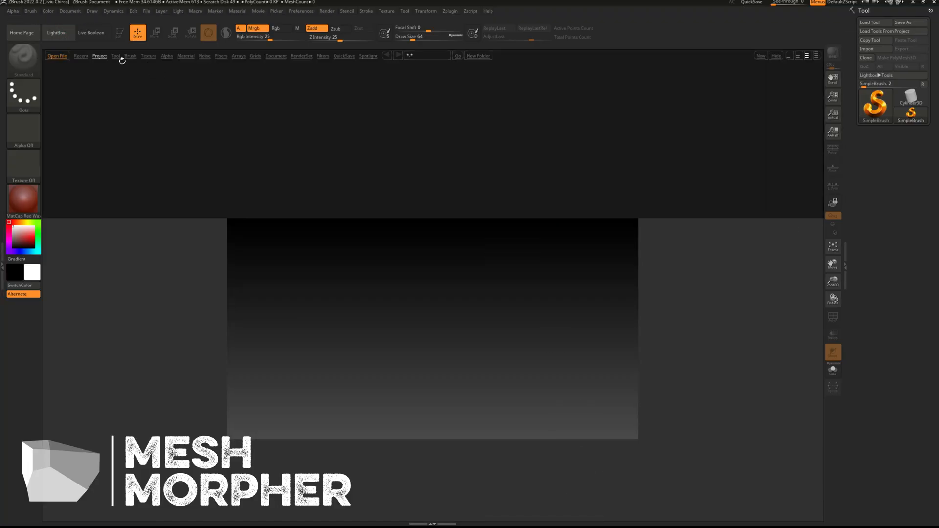
Step: Import Ginel_FaceMesh_Morphed.OBJ from MetaTut as a ZBrush tool
left_click(100, 55)
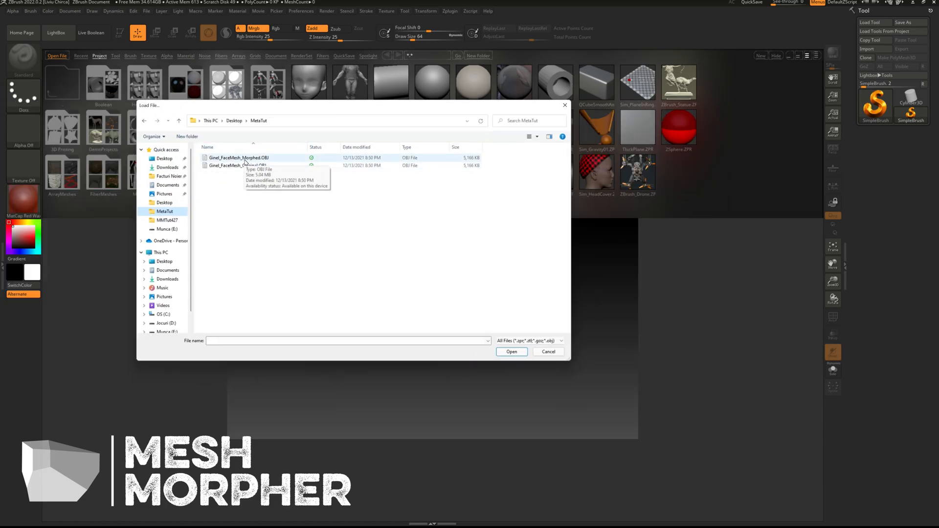
left_click(511, 352)
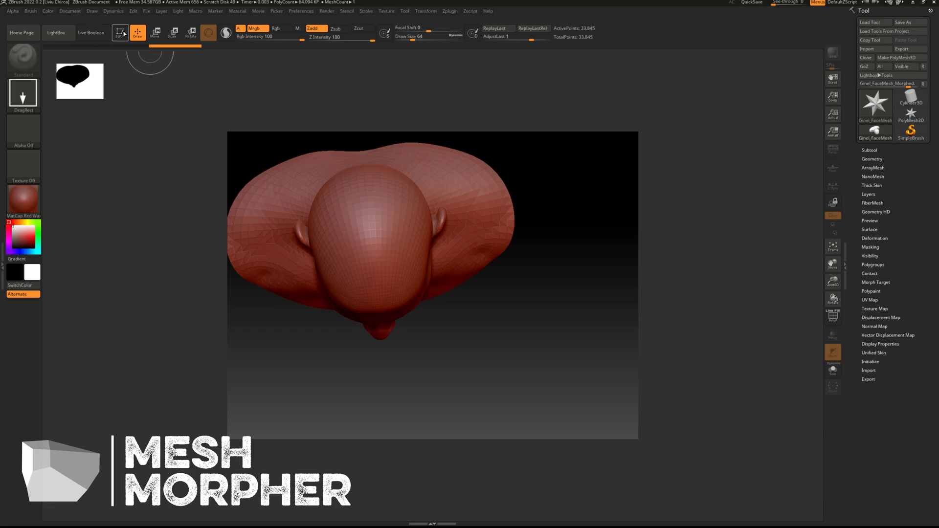
Step: Enable Edit mode on the face mesh to sculpt the pointed ears
left_click(427, 11)
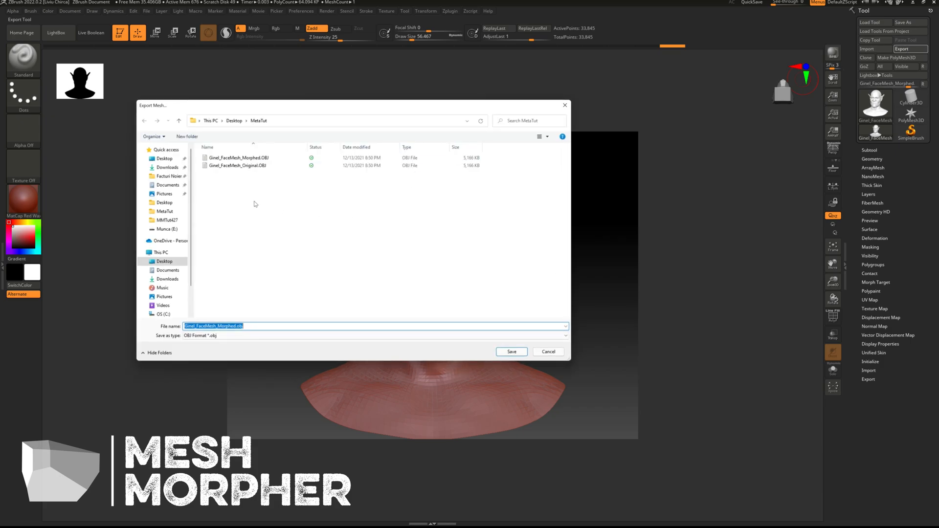
Step: Export the sculpted head over Ginel_FaceMesh_Morphed.OBJ, confirming the replace
left_click(239, 158)
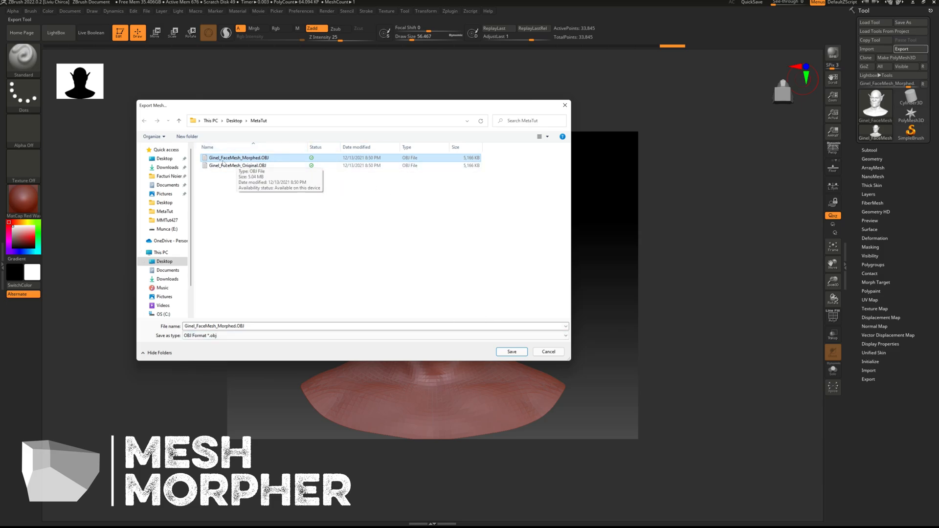
left_click(511, 352)
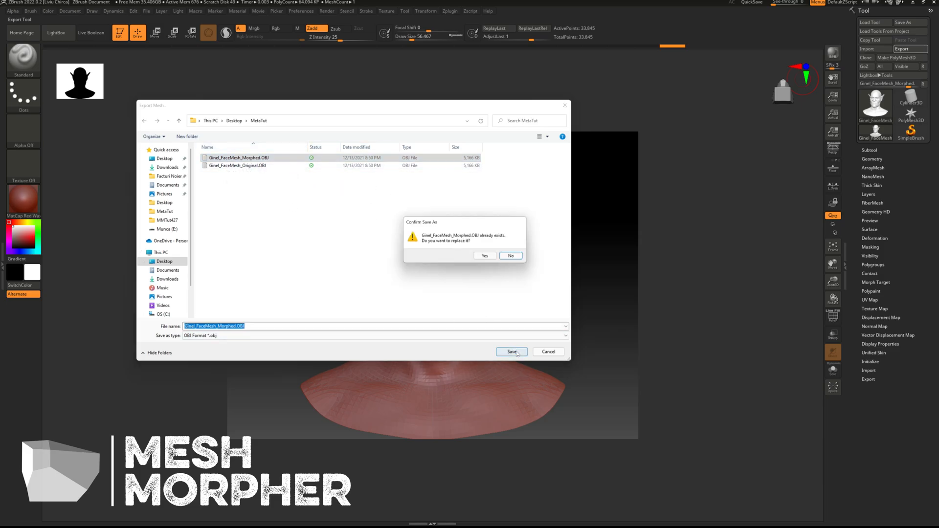
left_click(484, 256)
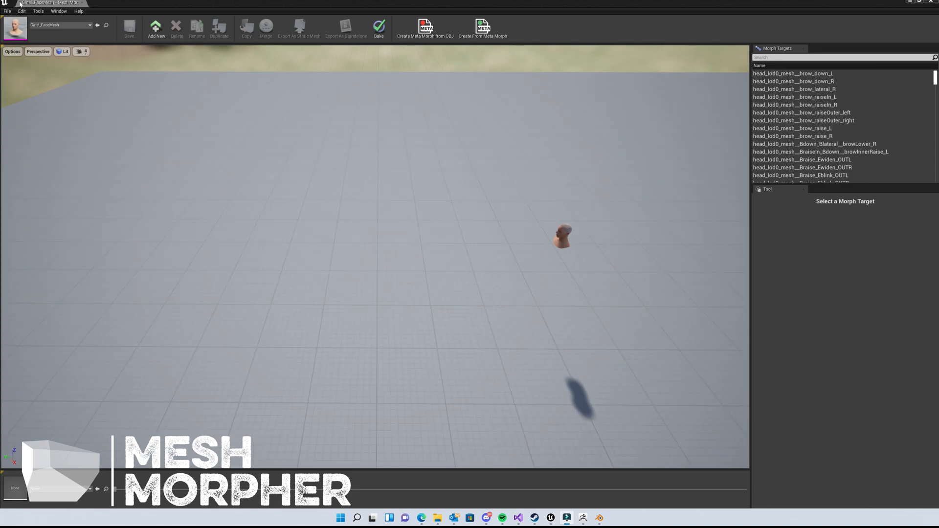
Step: Start a new morph target with Tools > Create From Obj Files
left_click(38, 11)
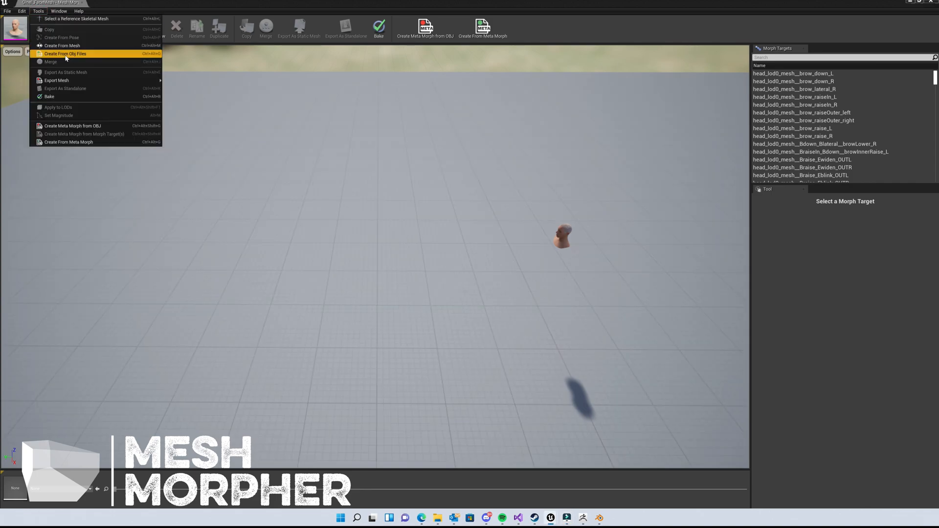
left_click(64, 53)
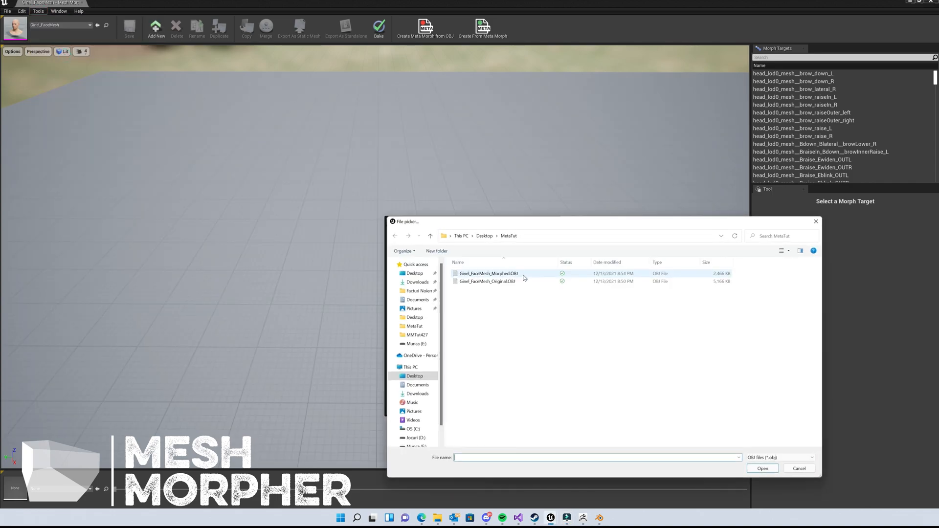
mouse_move(486, 282)
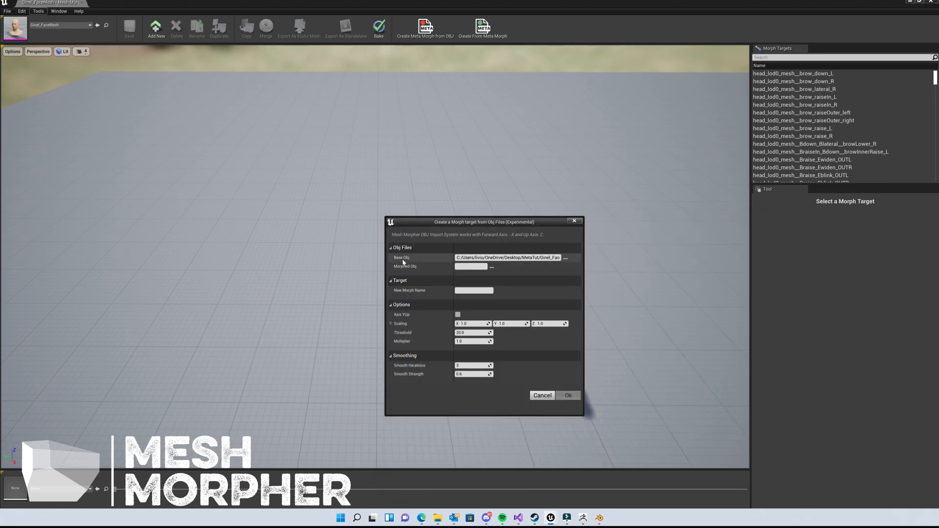
Step: Create EvilElf from the morphed OBJ (Scaling X -1, Threshold 0.00001, Smooth 0)
left_click(491, 266)
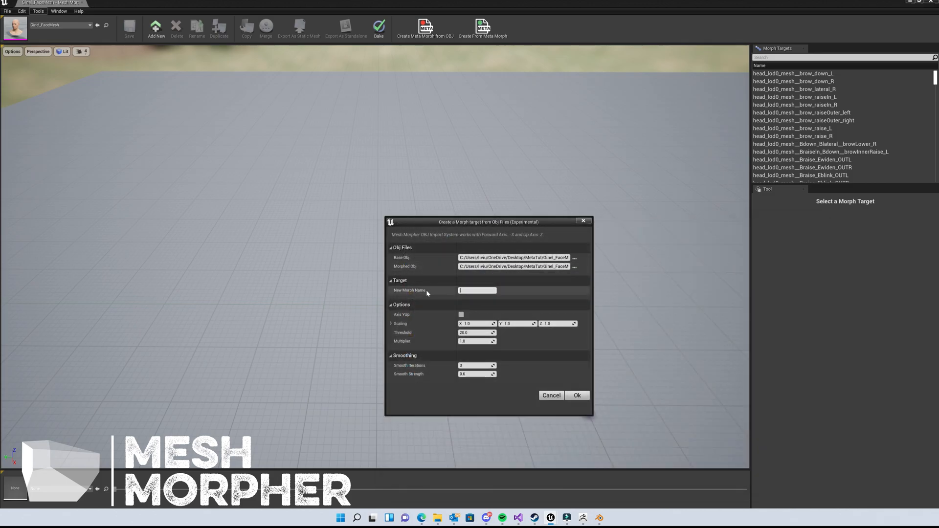
mouse_move(470, 297)
type("EvilElf")
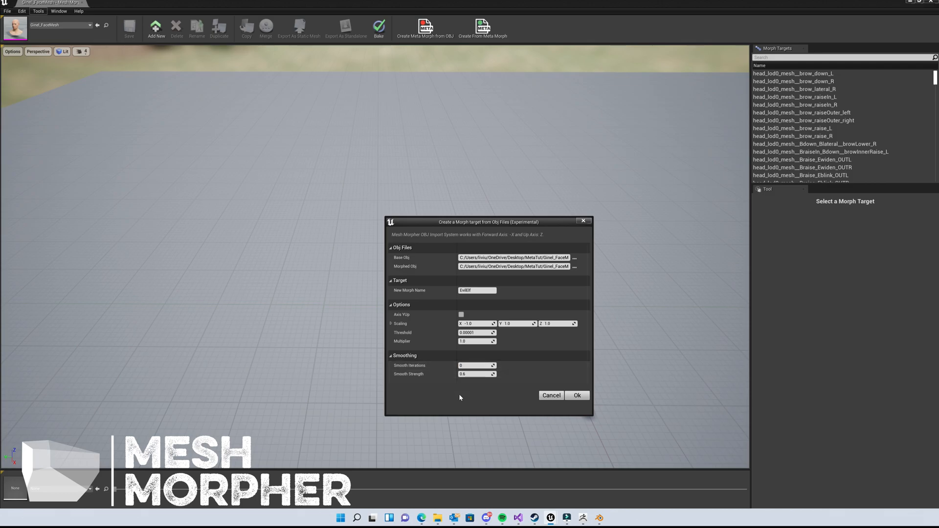
mouse_move(574, 406)
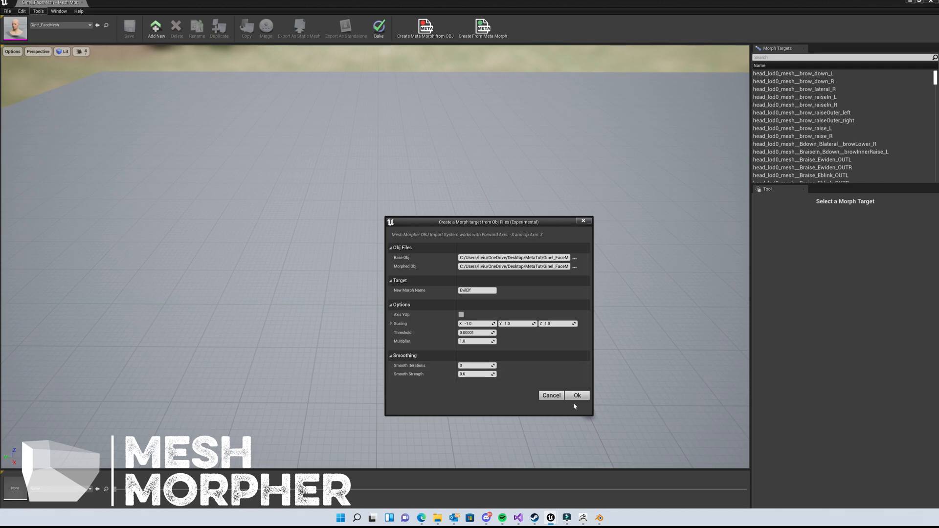
mouse_move(577, 395)
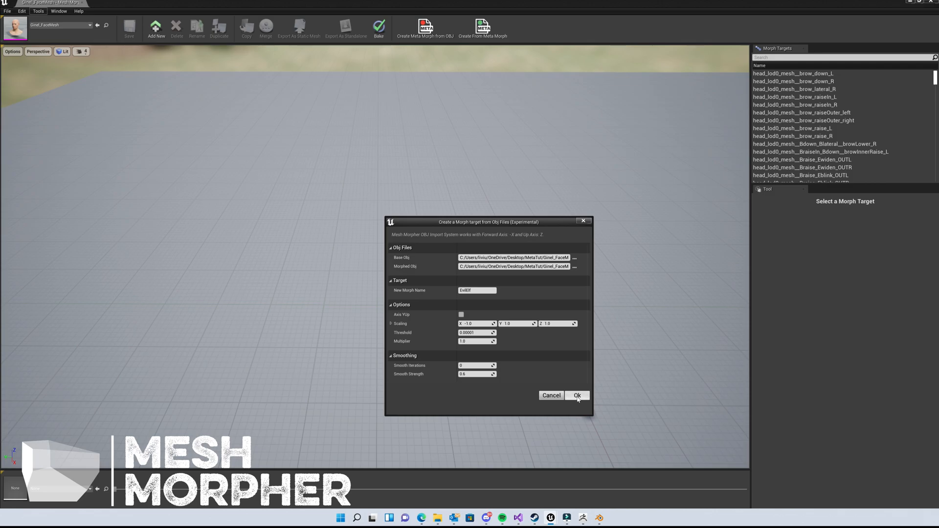
left_click(576, 396)
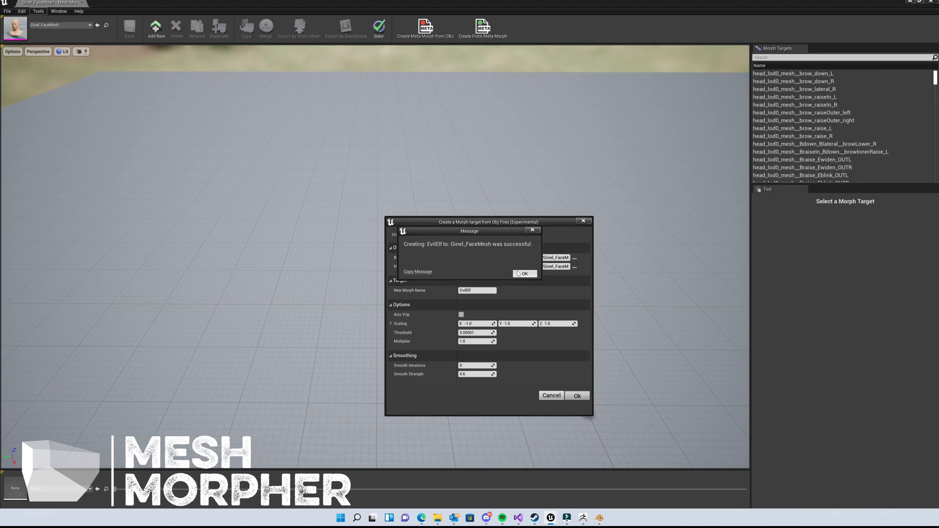
left_click(522, 273)
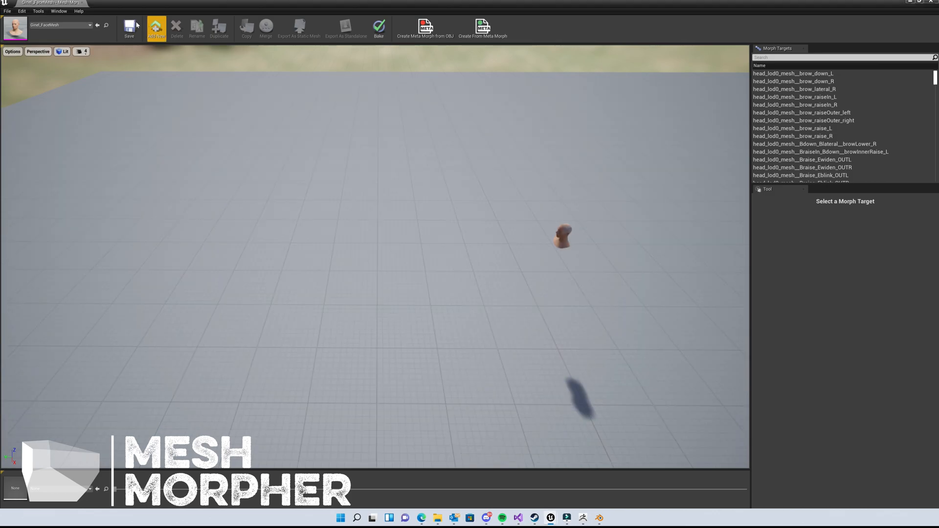
Step: Save the modified Ginel_FaceMesh and its face skeleton assets with the EvilElf morph
left_click(129, 28)
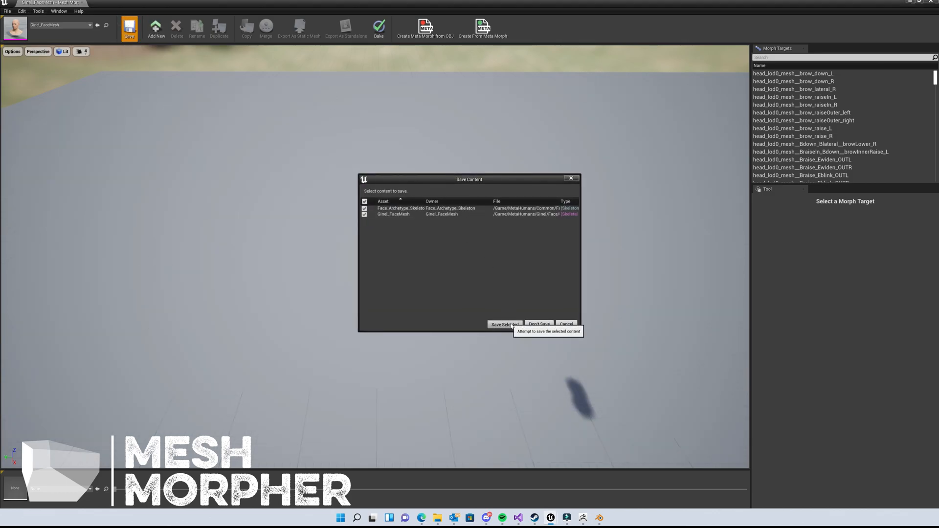
left_click(504, 324)
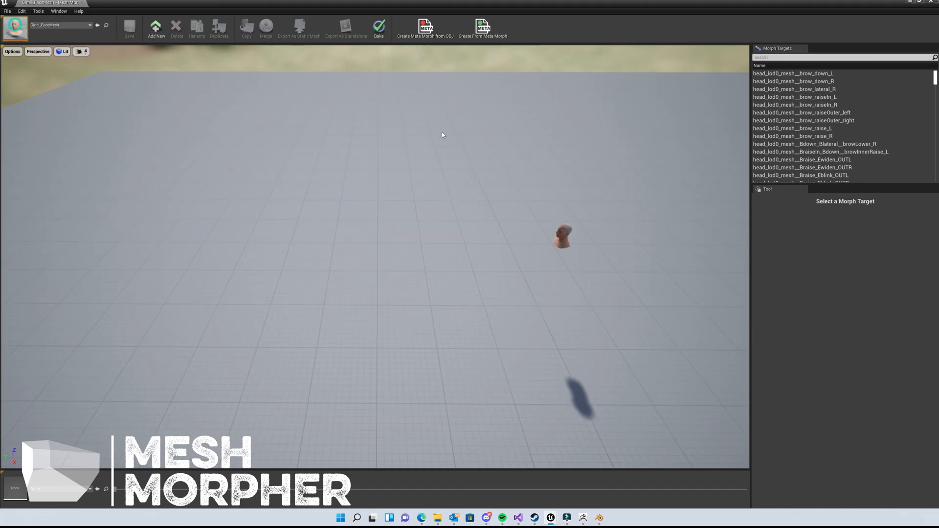
mouse_move(915, 5)
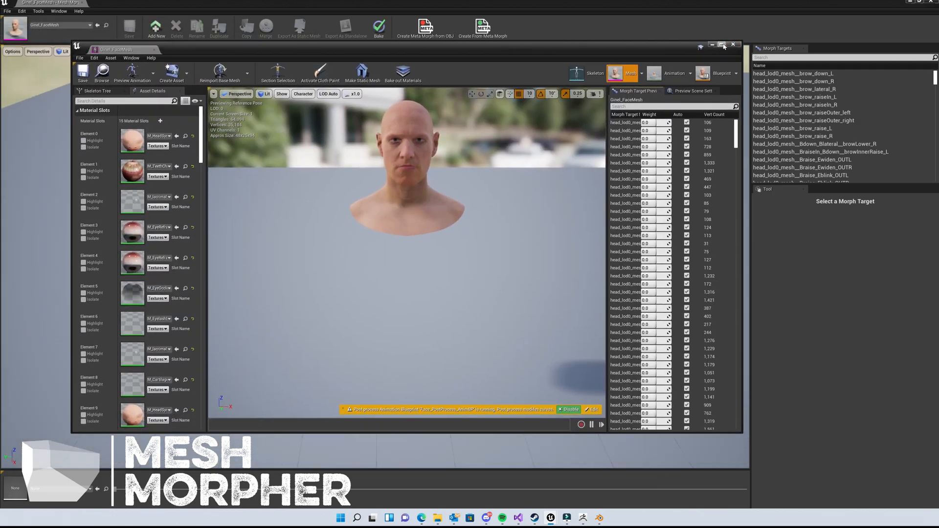
Step: Maximize the Ginel_FaceMesh editor, preview EvilElf at weight 1.0, and orbit to the pointed ear
left_click(722, 44)
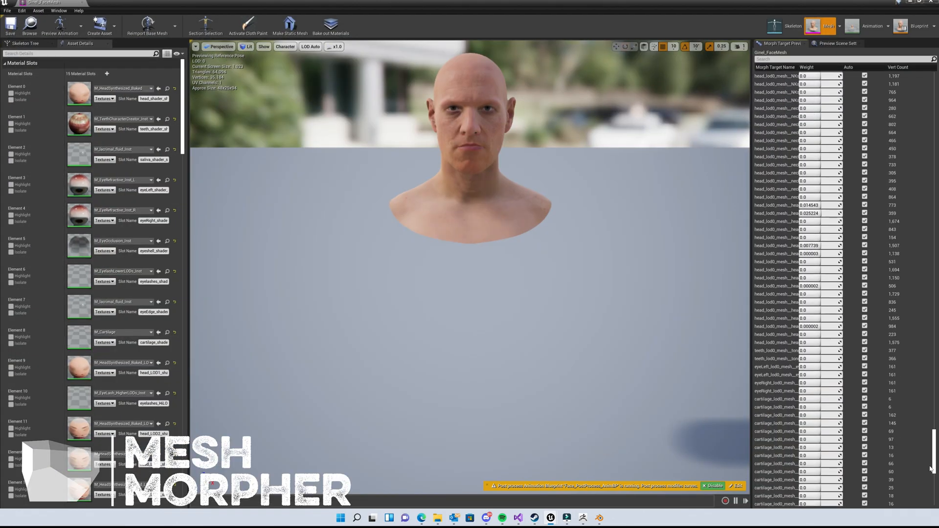
scroll("down", 3)
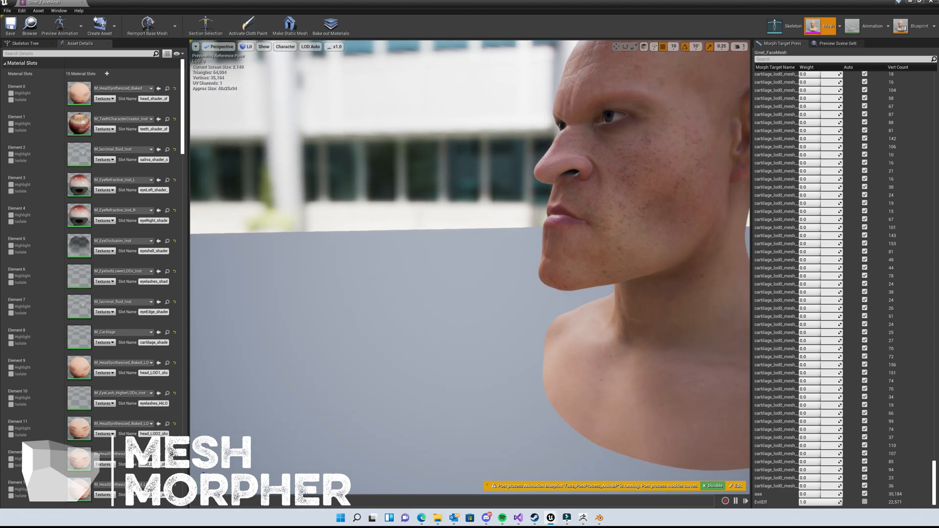
left_click_drag(539, 240, 389, 210)
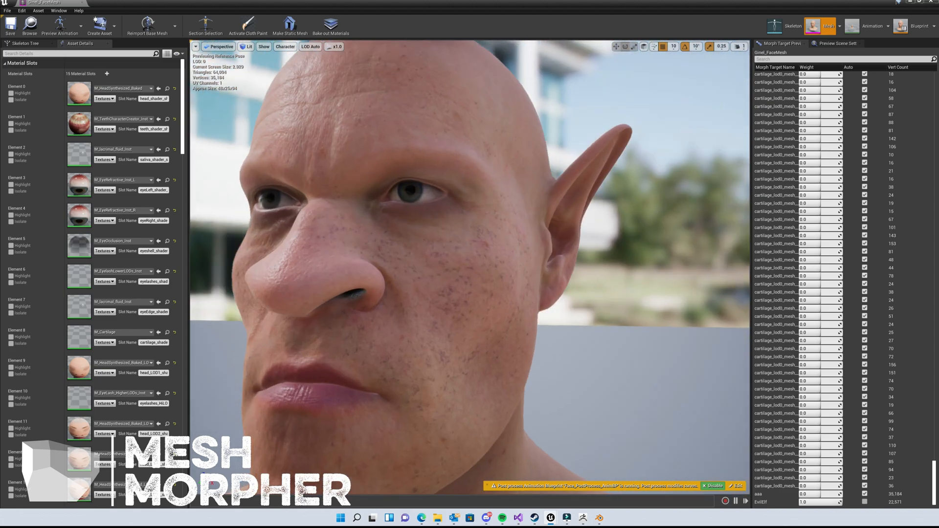